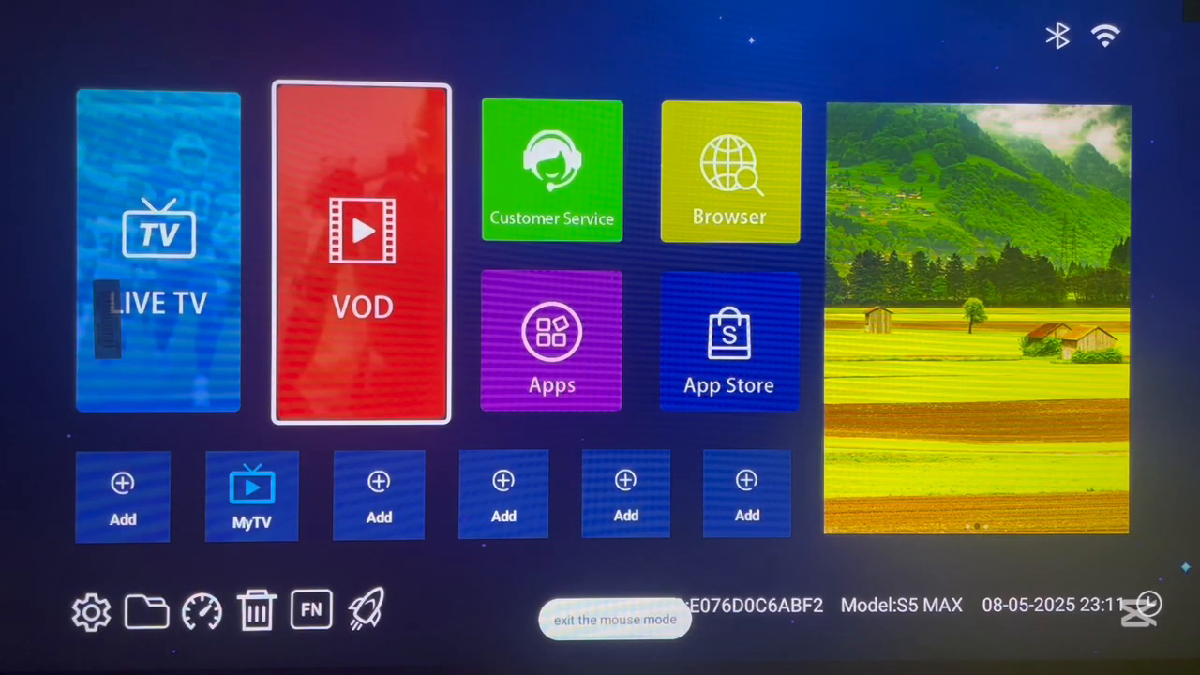
Step: Launch the web browser from the Android TV home screen to start searching
{"action": "left_click", "coordinate": [728, 341]}
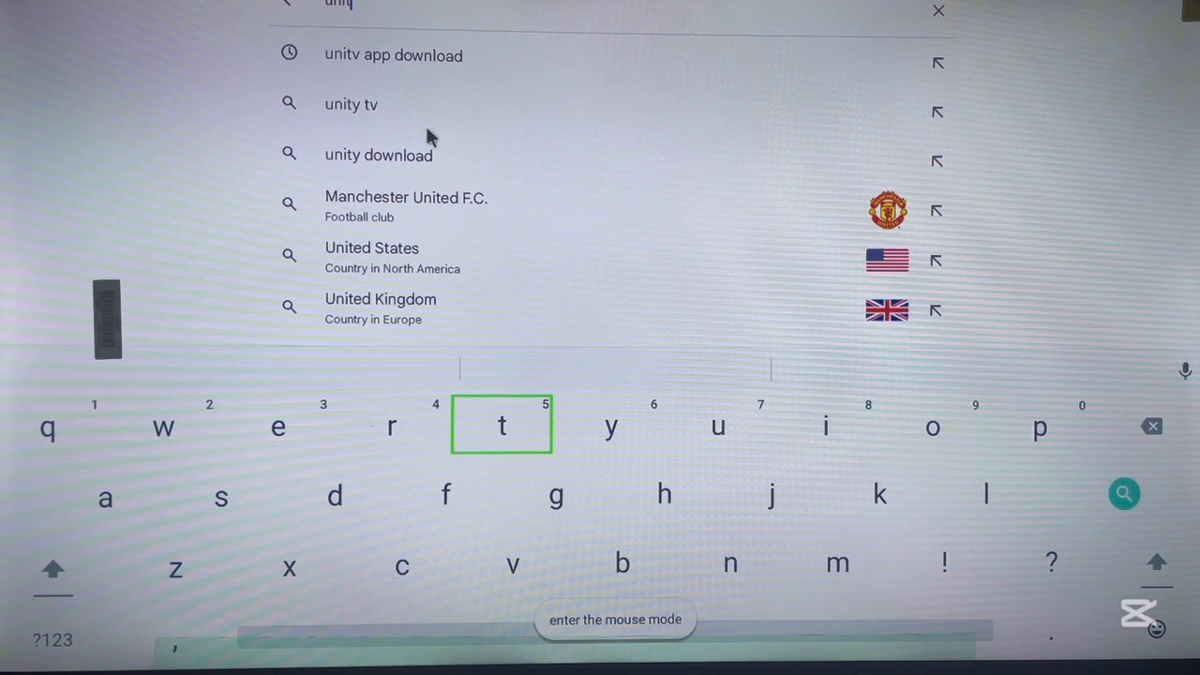
Step: Search for 'unitv app download' and scroll down to the Apps section of the results
{"action": "left_click", "coordinate": [394, 54]}
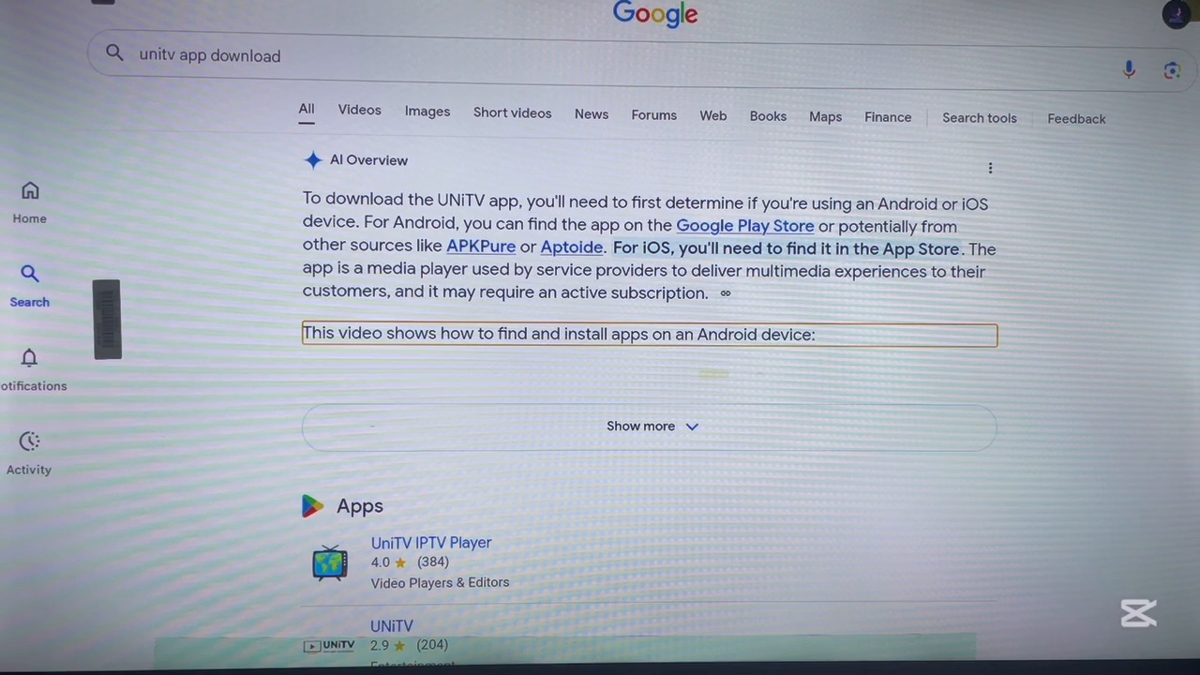
{"action": "scroll", "scroll_direction": "down", "scroll_amount": 3}
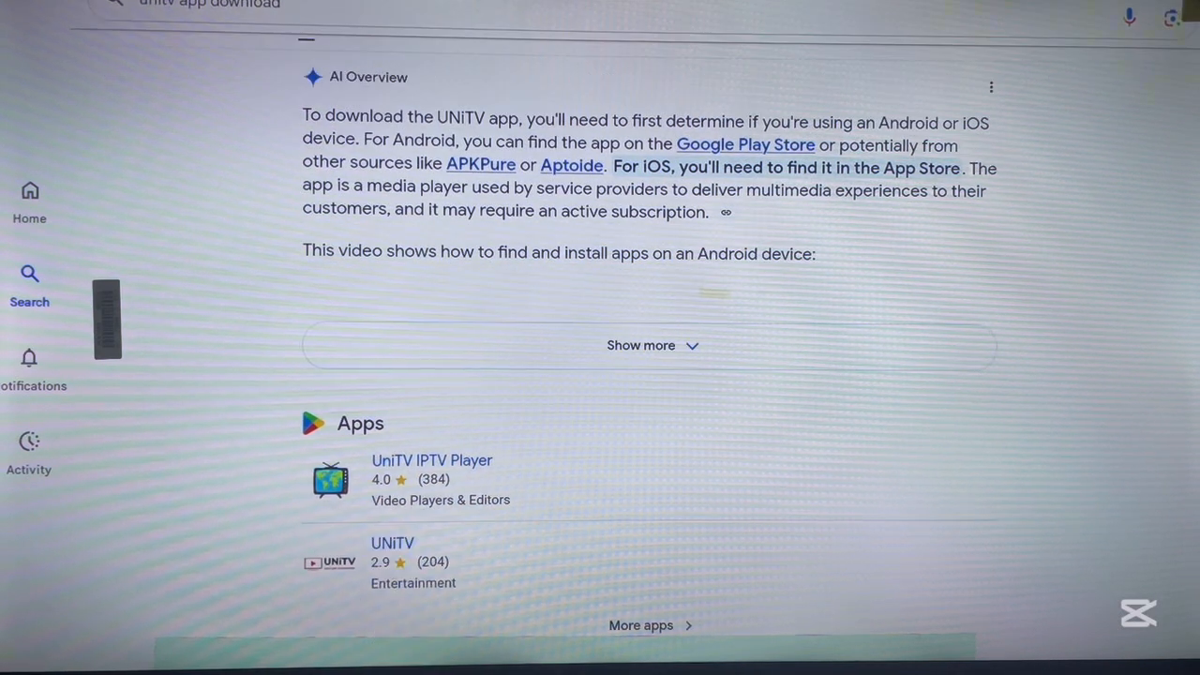
{"action": "scroll", "scroll_direction": "down", "scroll_amount": 3}
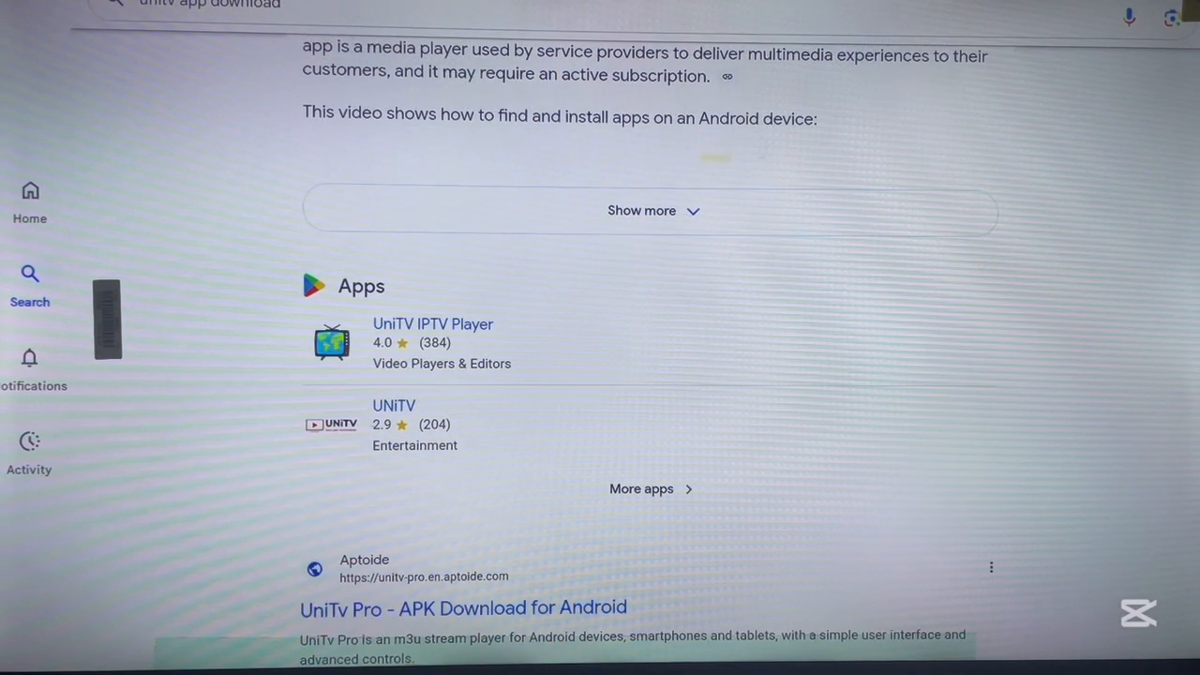
{"action": "scroll", "scroll_direction": "down", "scroll_amount": 3}
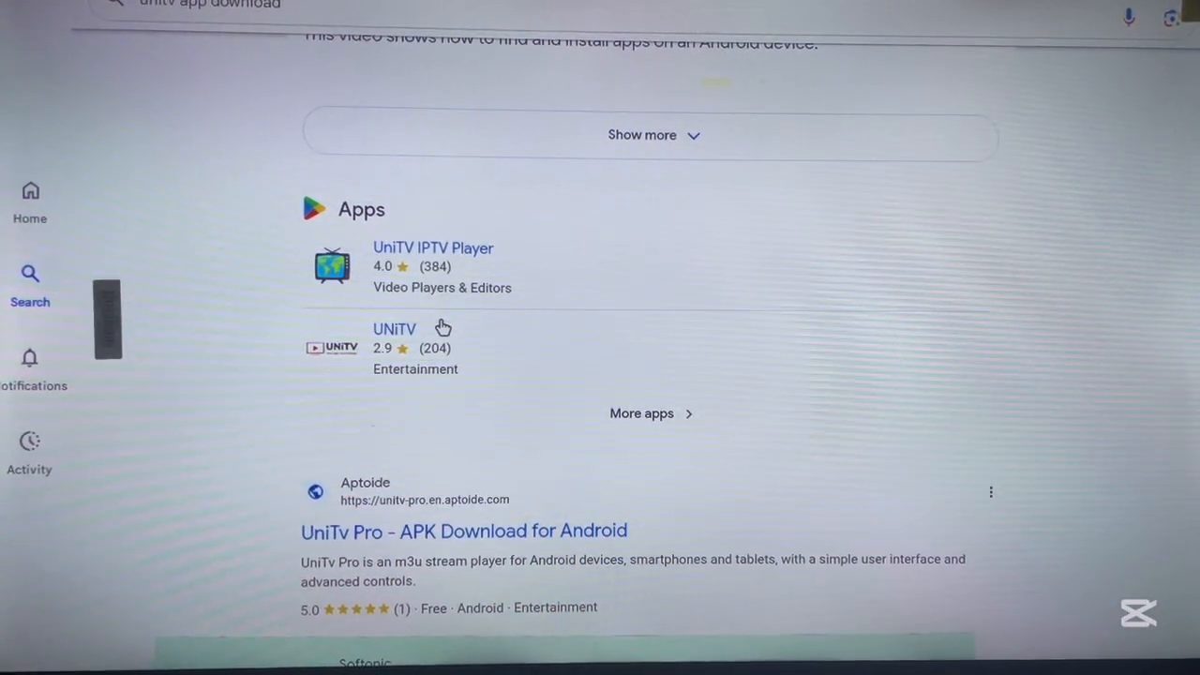
{"action": "mouse_move", "coordinate": [441, 466]}
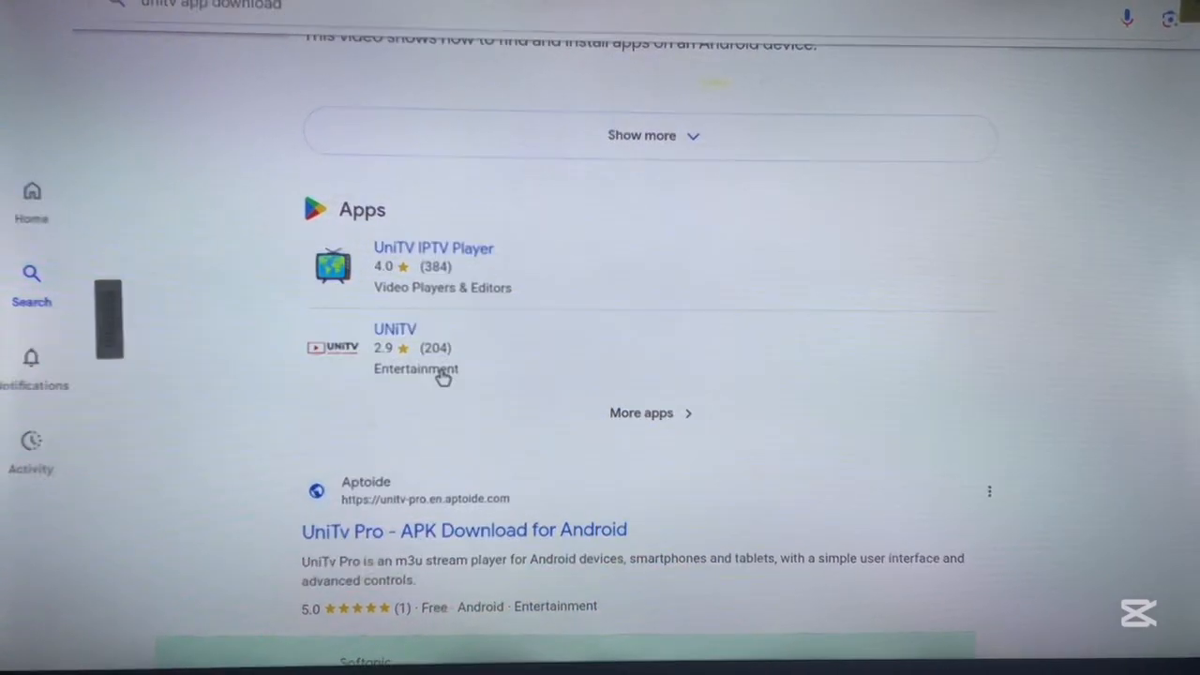
{"action": "mouse_move", "coordinate": [403, 337]}
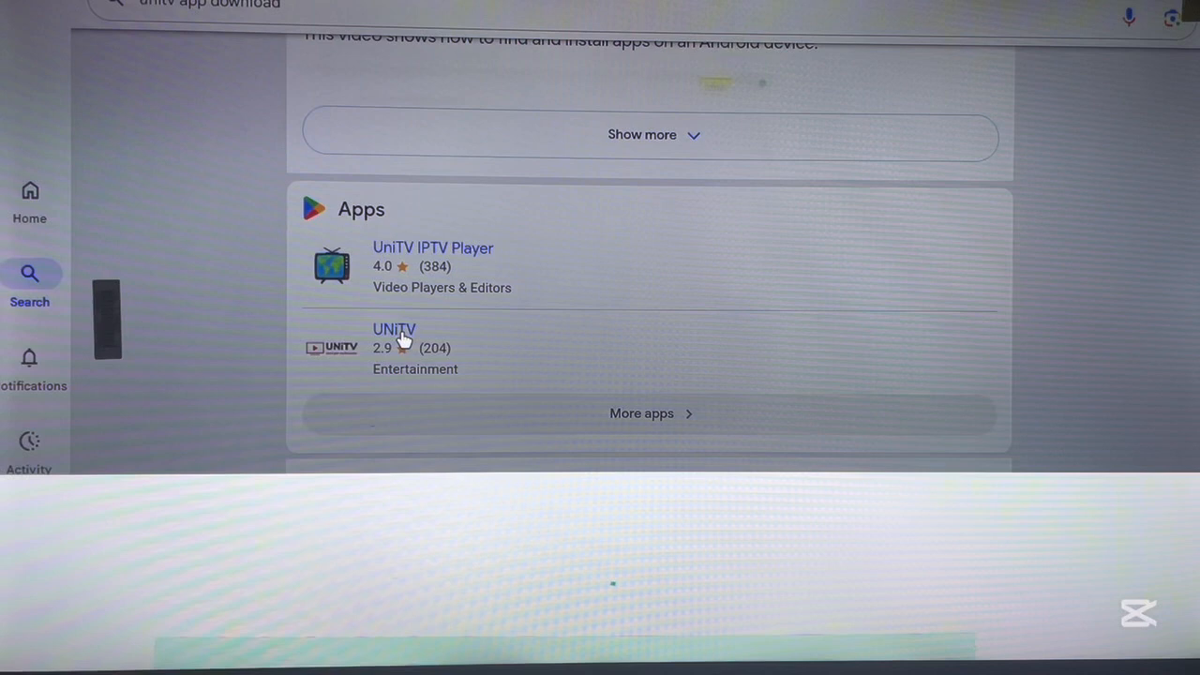
Step: Start installing UNiTV by UltraNET Ltd from its Google Play panel
{"action": "left_click", "coordinate": [394, 330]}
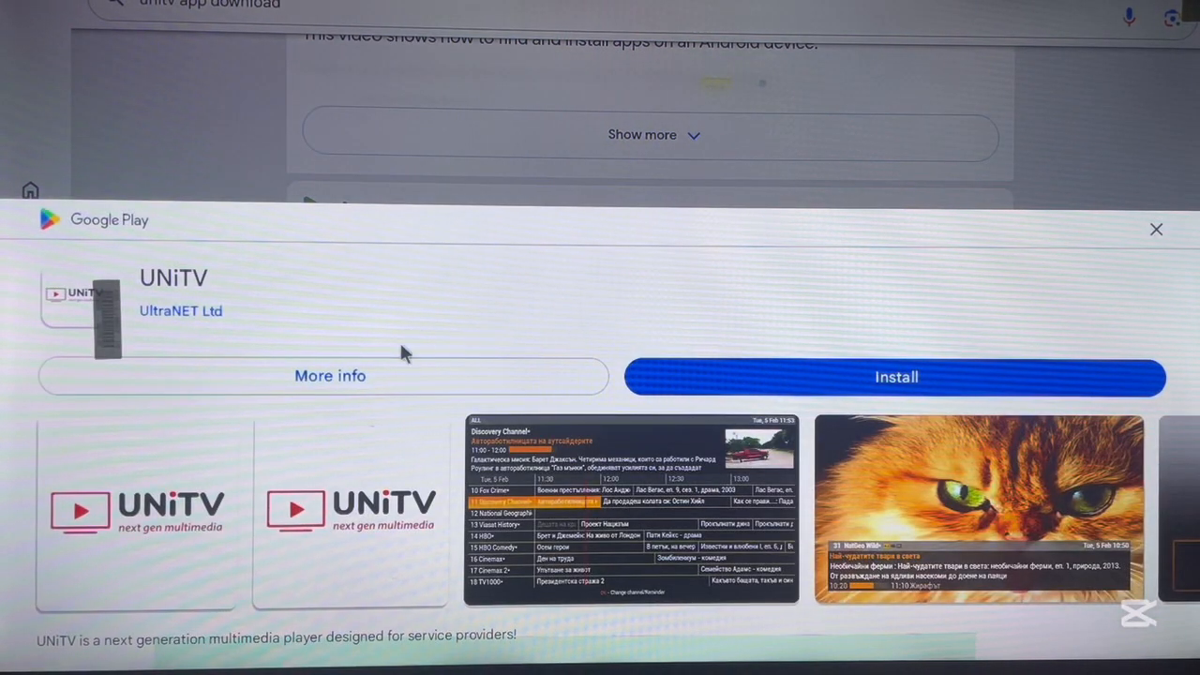
{"action": "mouse_move", "coordinate": [634, 366]}
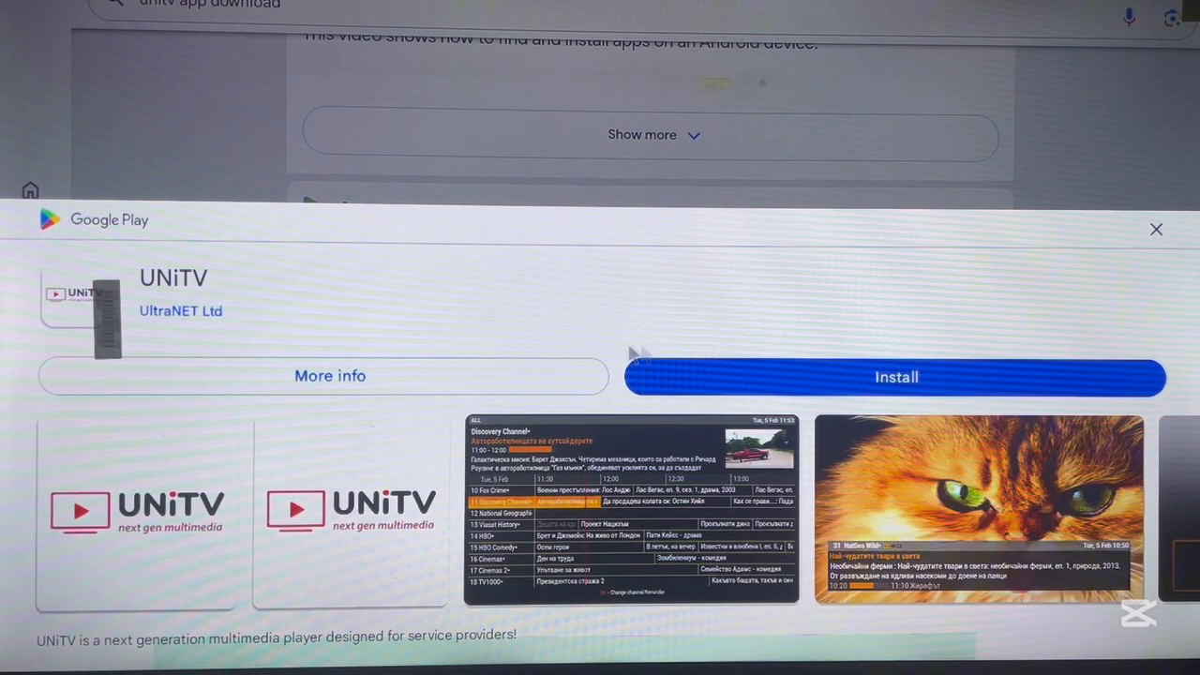
{"action": "left_click", "coordinate": [896, 377]}
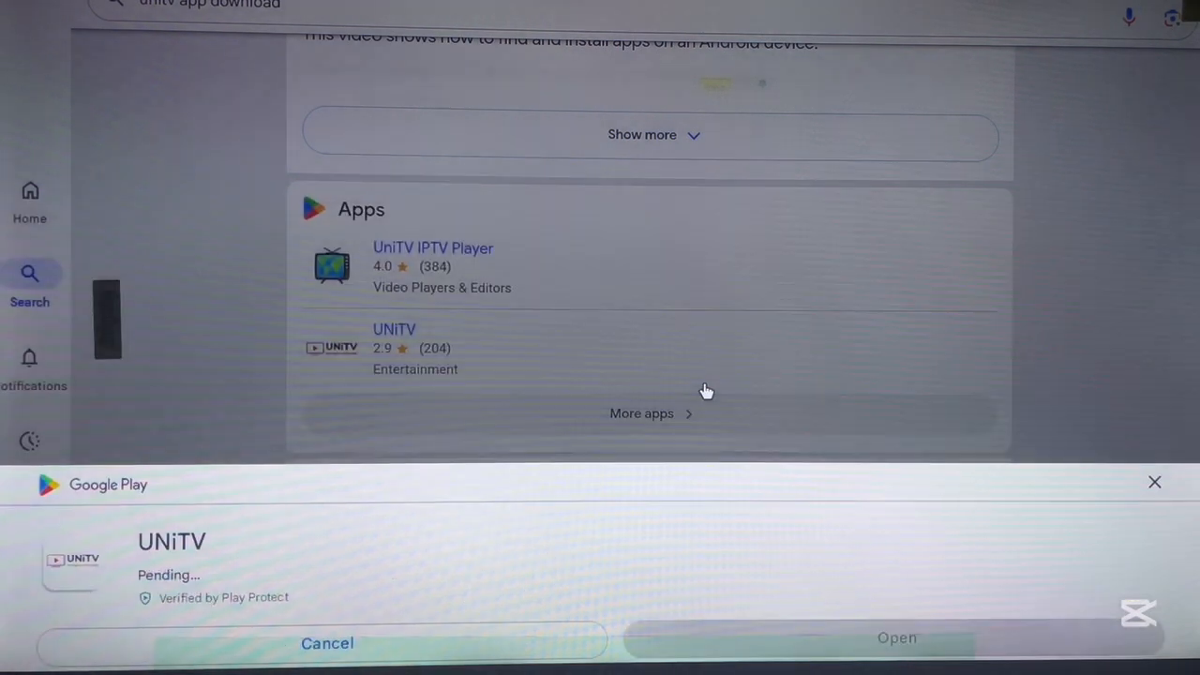